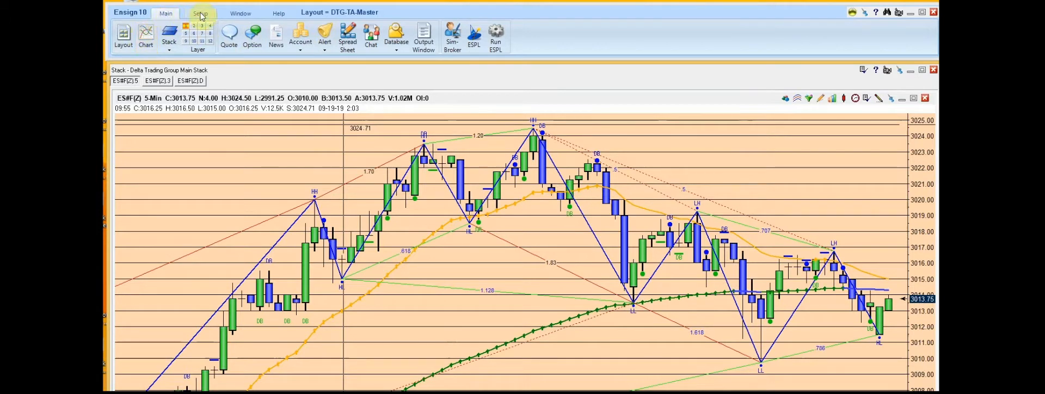
Step: Switch the ribbon to the Setup commands
left_click(200, 13)
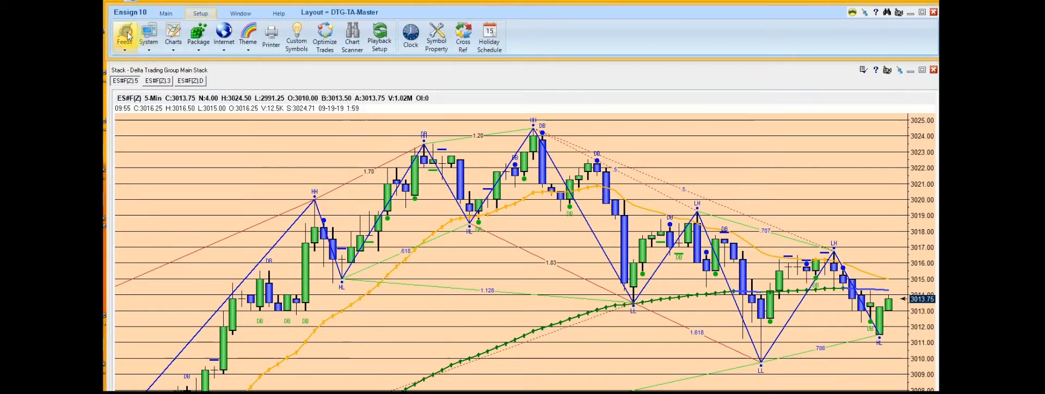
Step: In Vendor Feeds, select TransAct Futures and enable Auto Connect
left_click(126, 35)
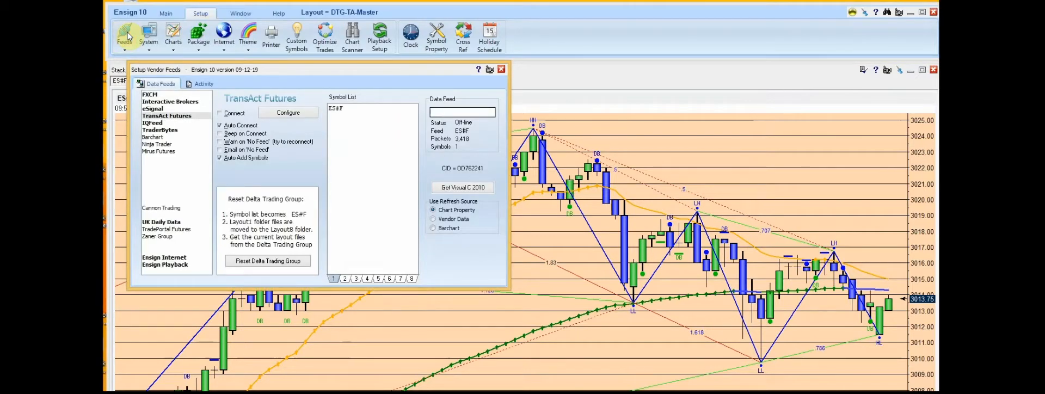
mouse_move(127, 53)
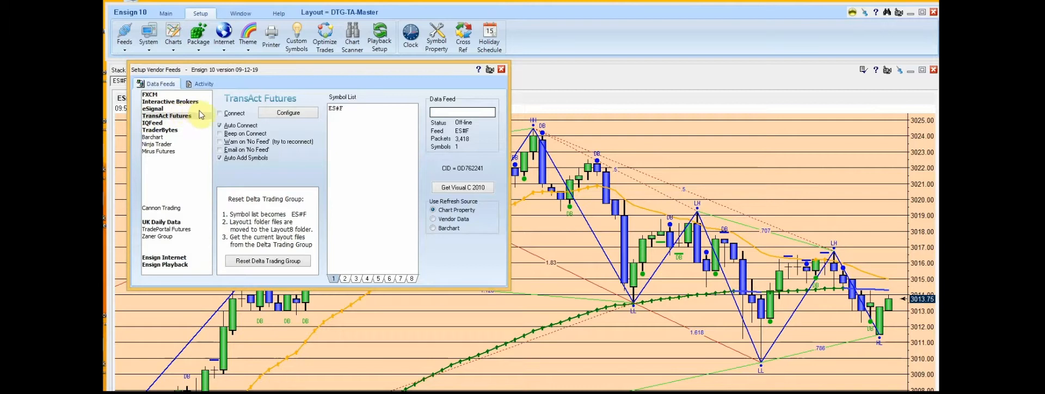
mouse_move(221, 126)
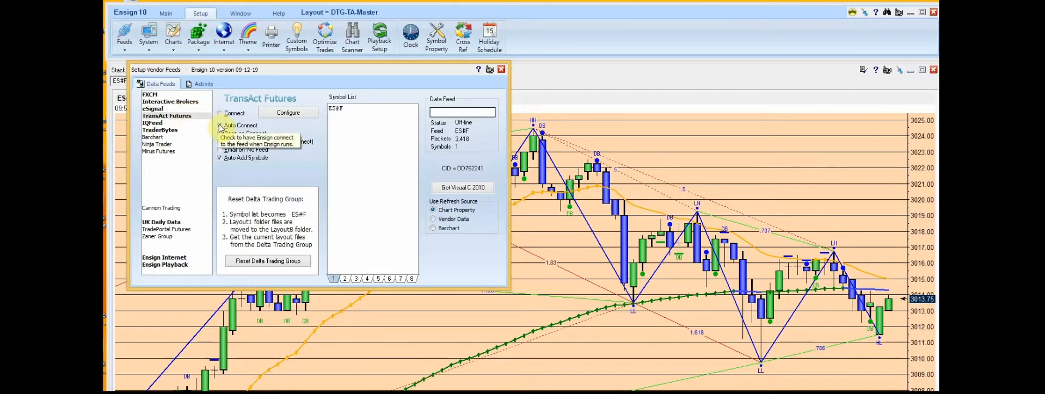
left_click(220, 126)
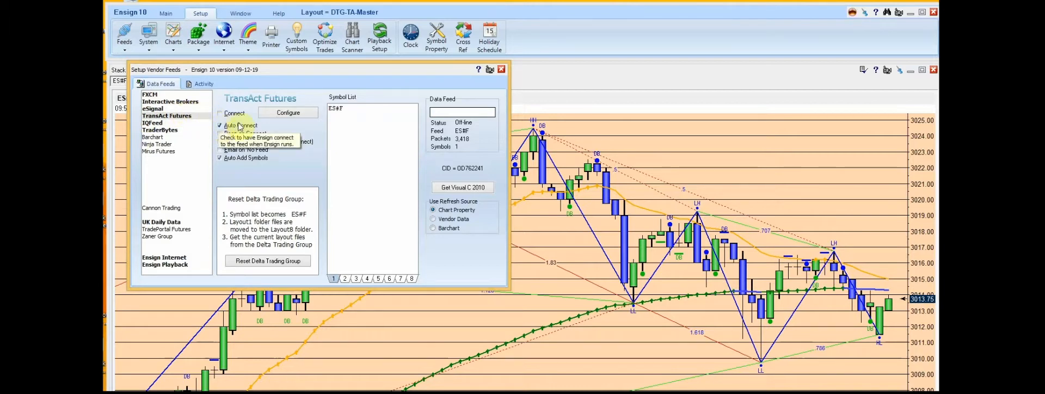
mouse_move(298, 173)
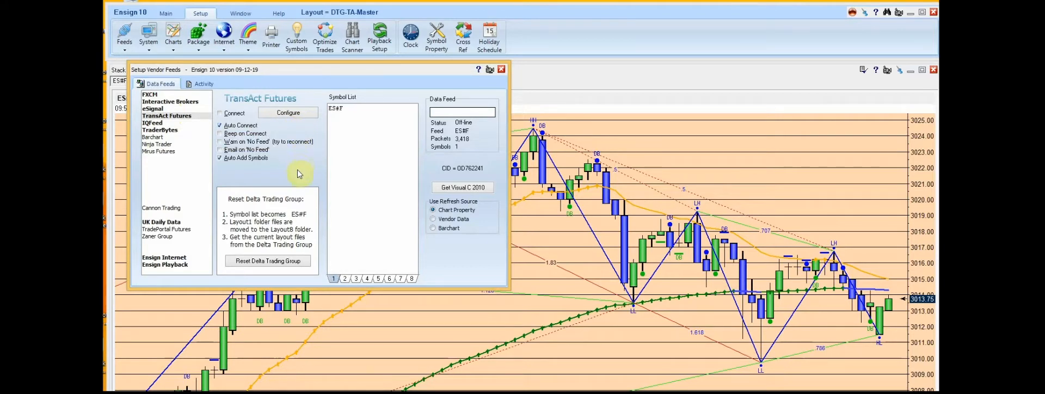
mouse_move(299, 169)
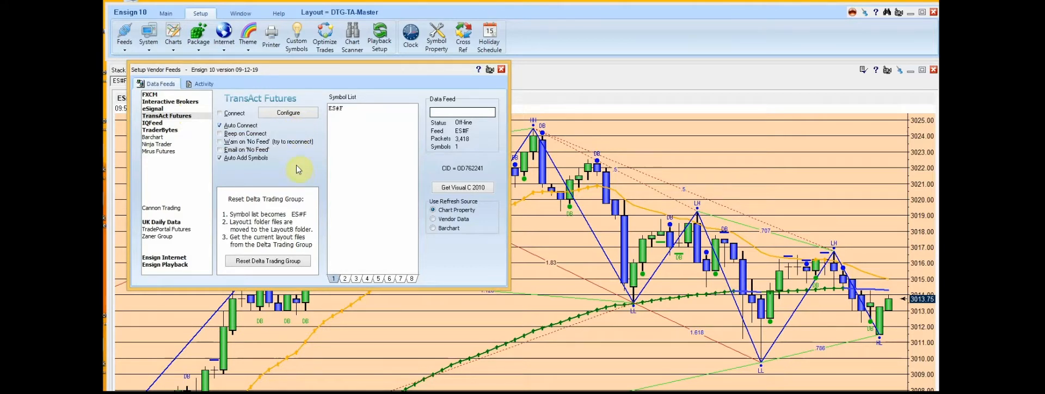
mouse_move(288, 113)
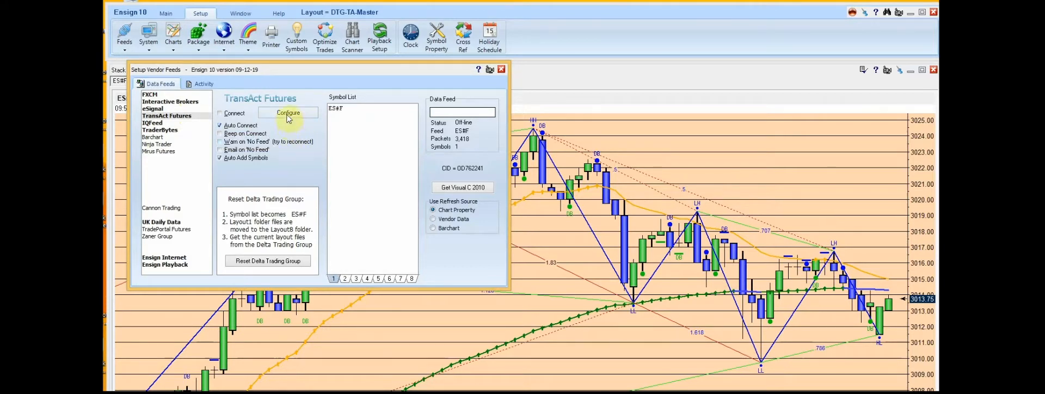
Step: Bring up the TransAct account configuration with Live feed mode and TCP protocol
left_click(288, 112)
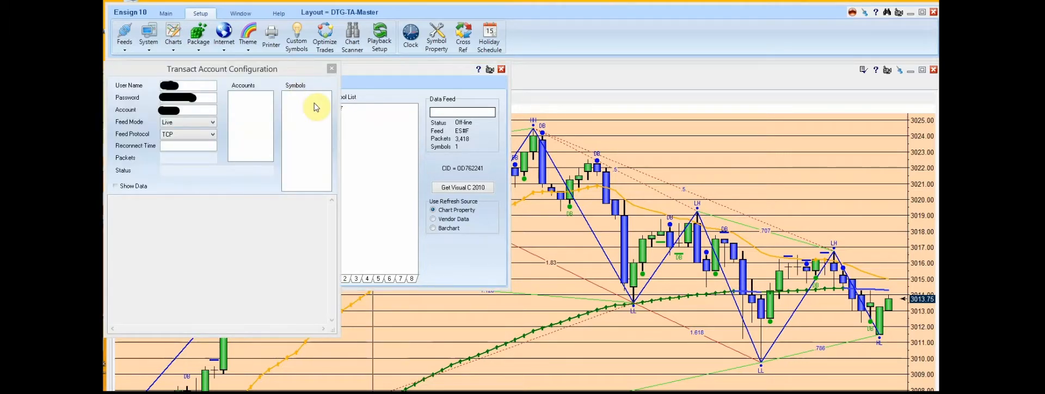
mouse_move(170, 85)
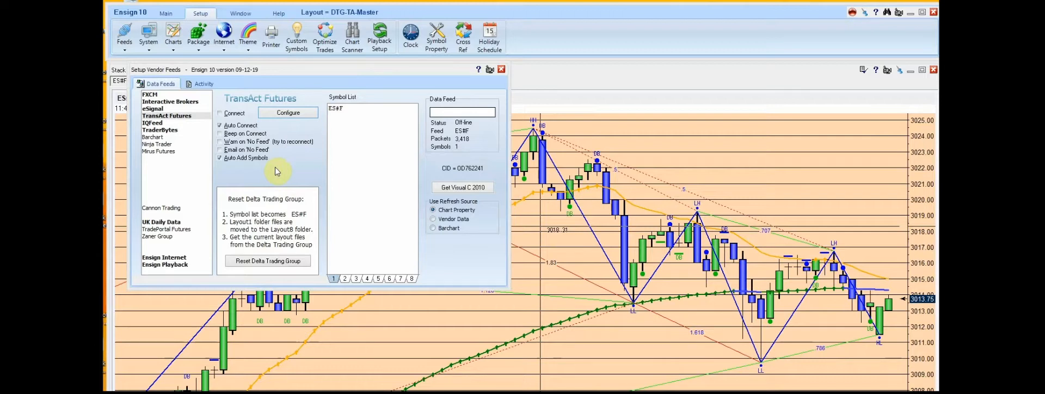
mouse_move(275, 112)
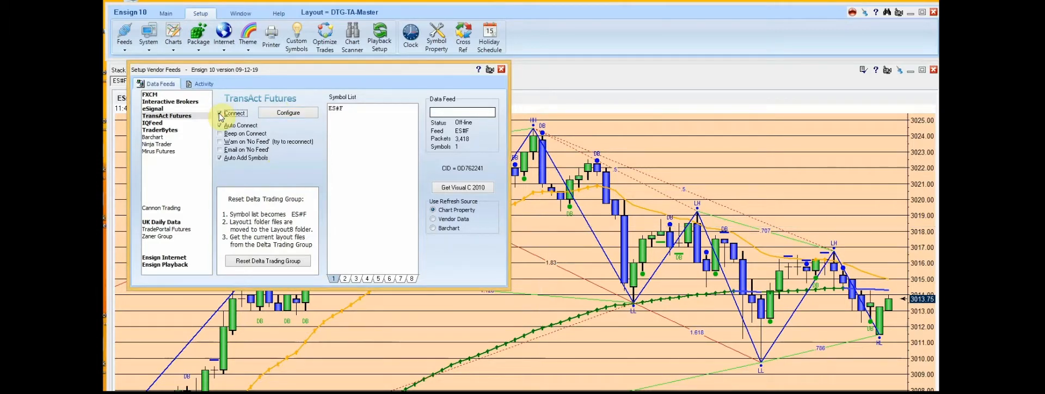
Step: Connect the TransAct Futures feed until Status shows Online, then dismiss Vendor Feeds
left_click(221, 113)
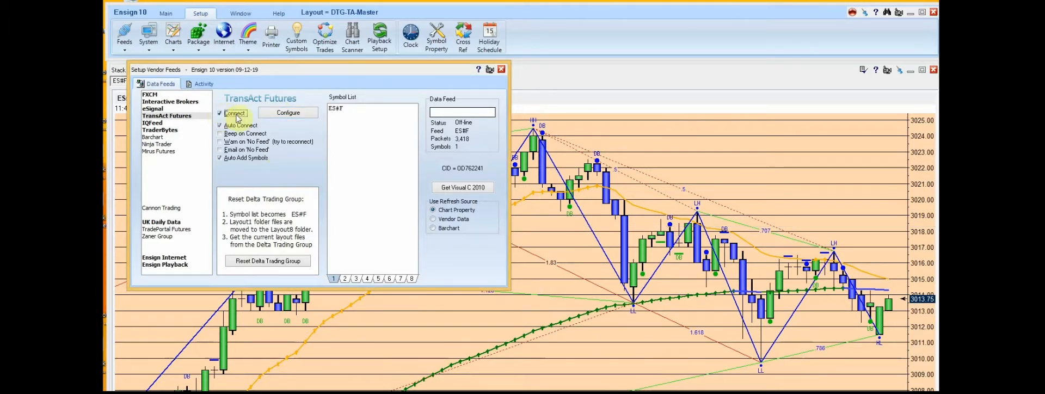
left_click(220, 113)
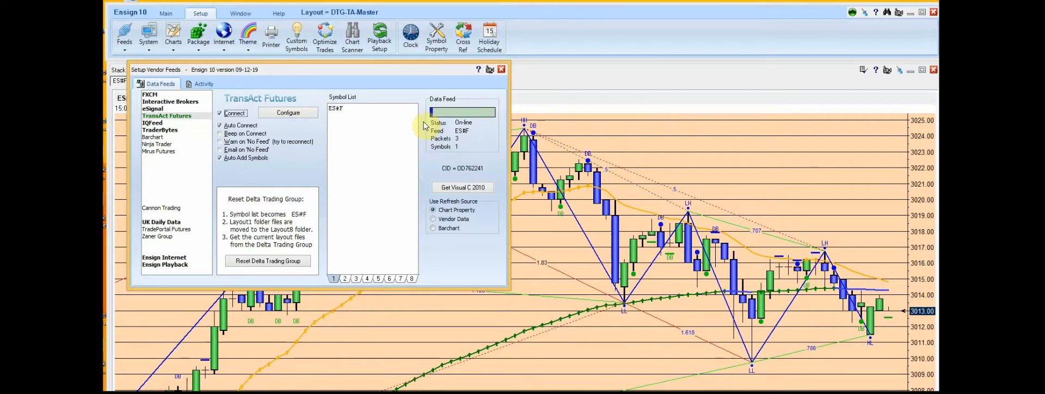
left_click(501, 68)
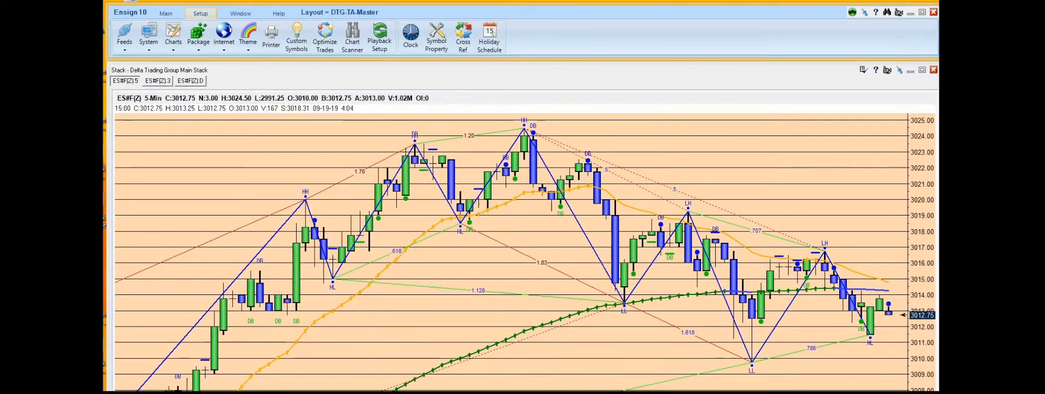